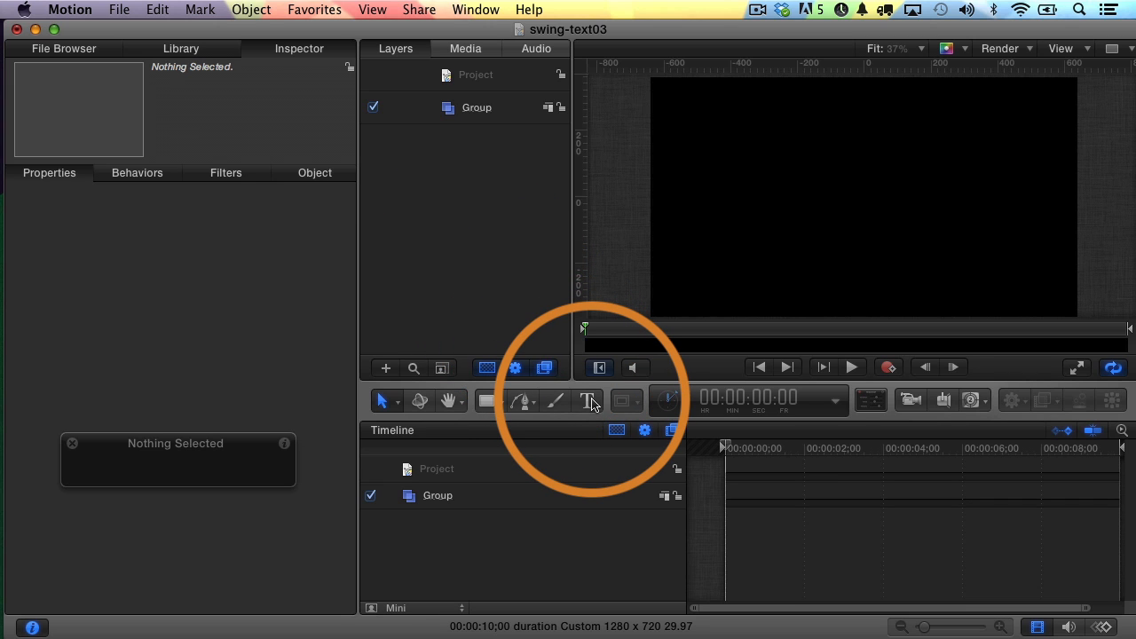
Add a 'SWINGING TEXT!!!' text layer on the canvas and enlarge it to size 119
click(587, 401)
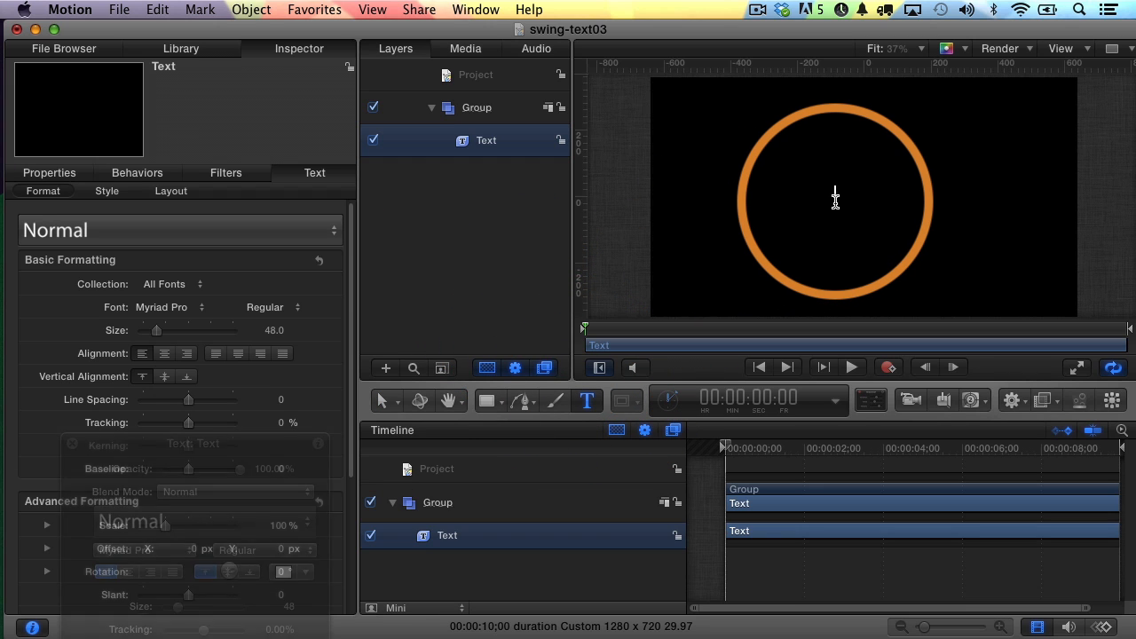
text(SWINGING TEXT)
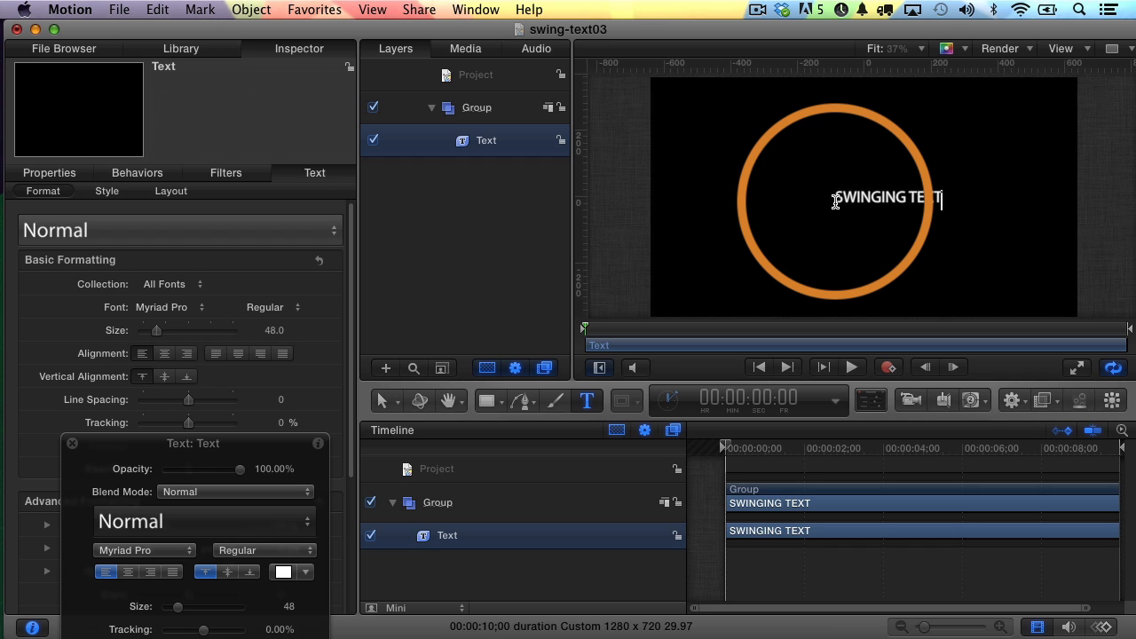
text(!!!)
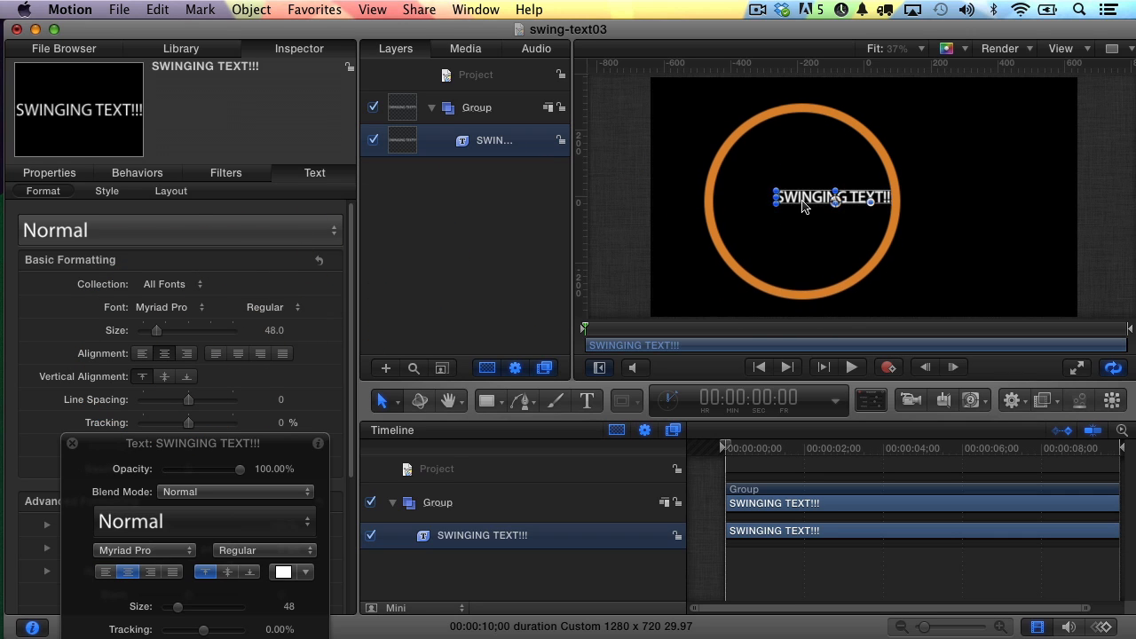
drag(802, 197, 866, 202)
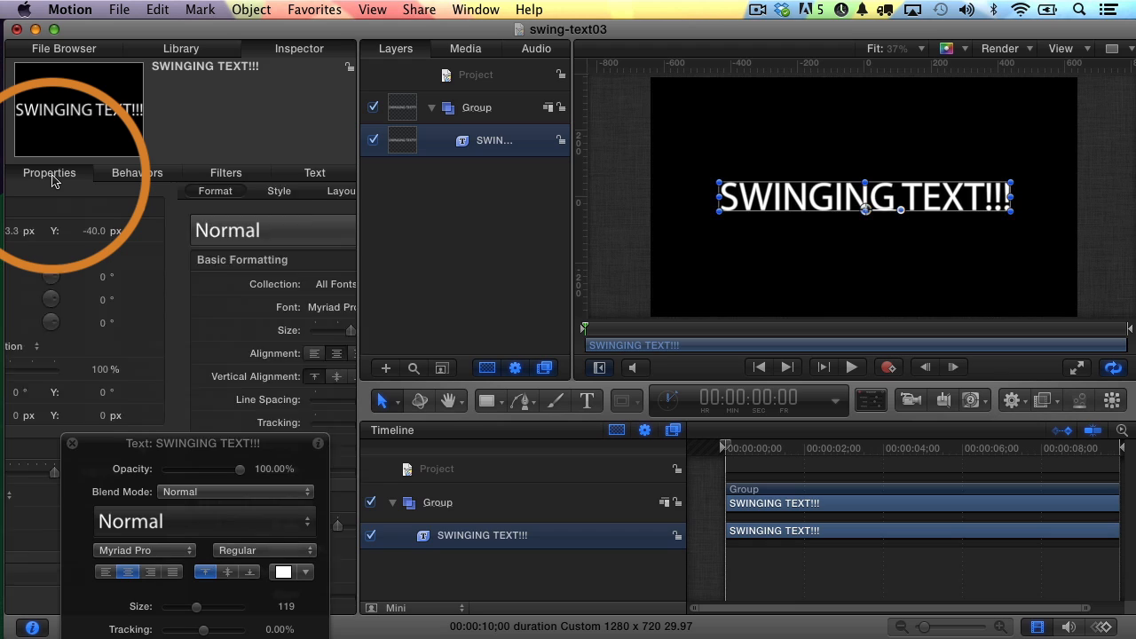
Show the title's Properties, test and reset Rotation to 0°, then reveal separate X, Y, Z rotation values
click(48, 172)
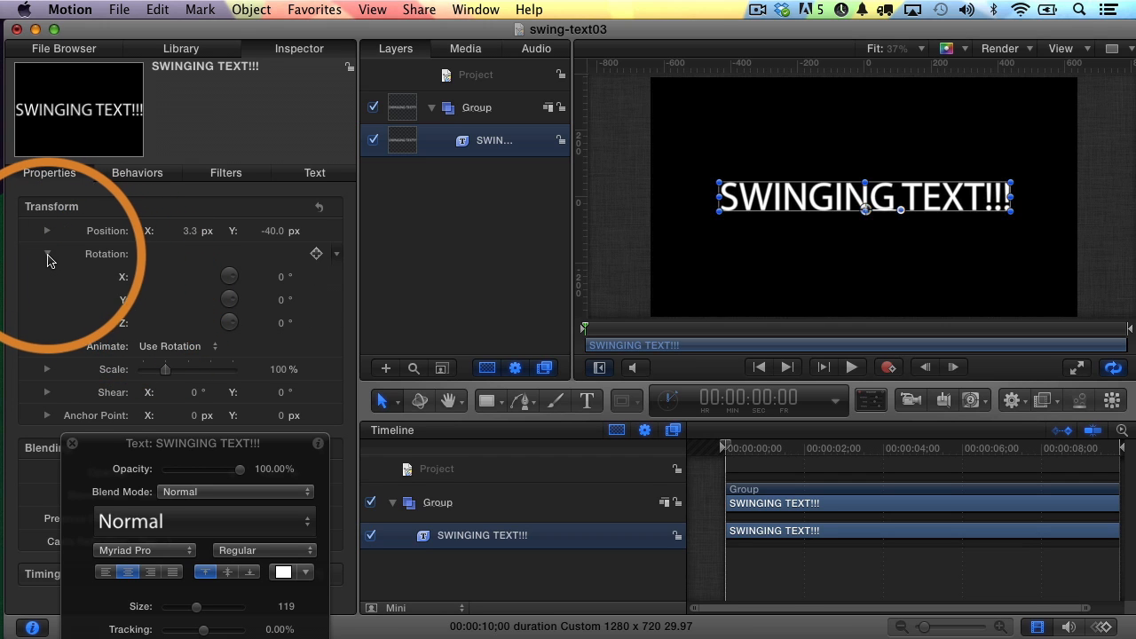
click(46, 254)
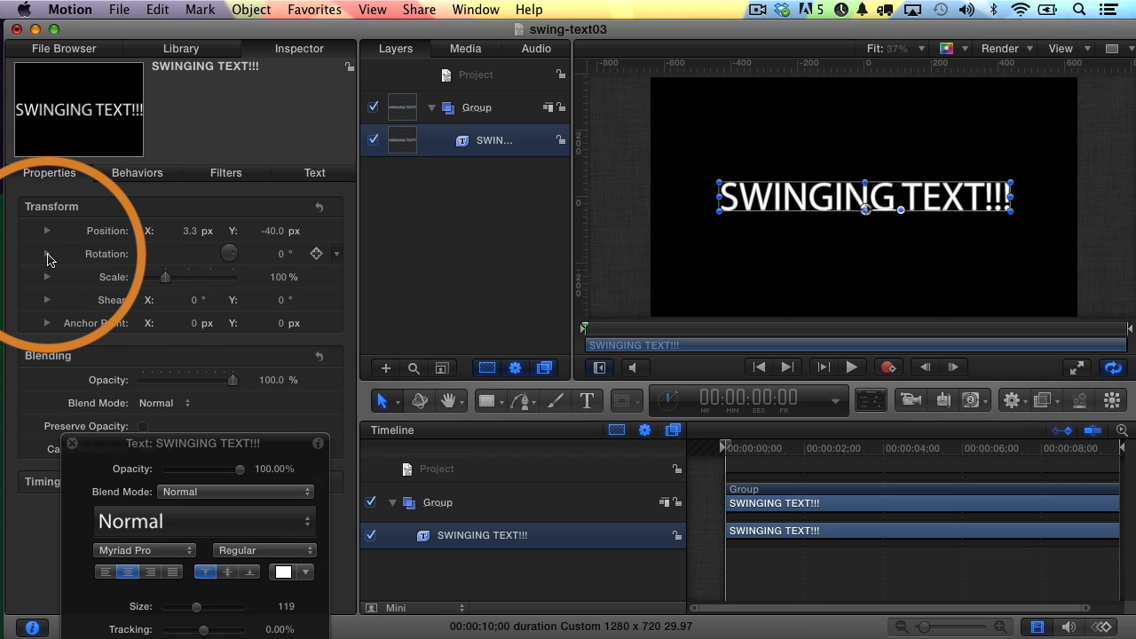
mouse_move(174, 260)
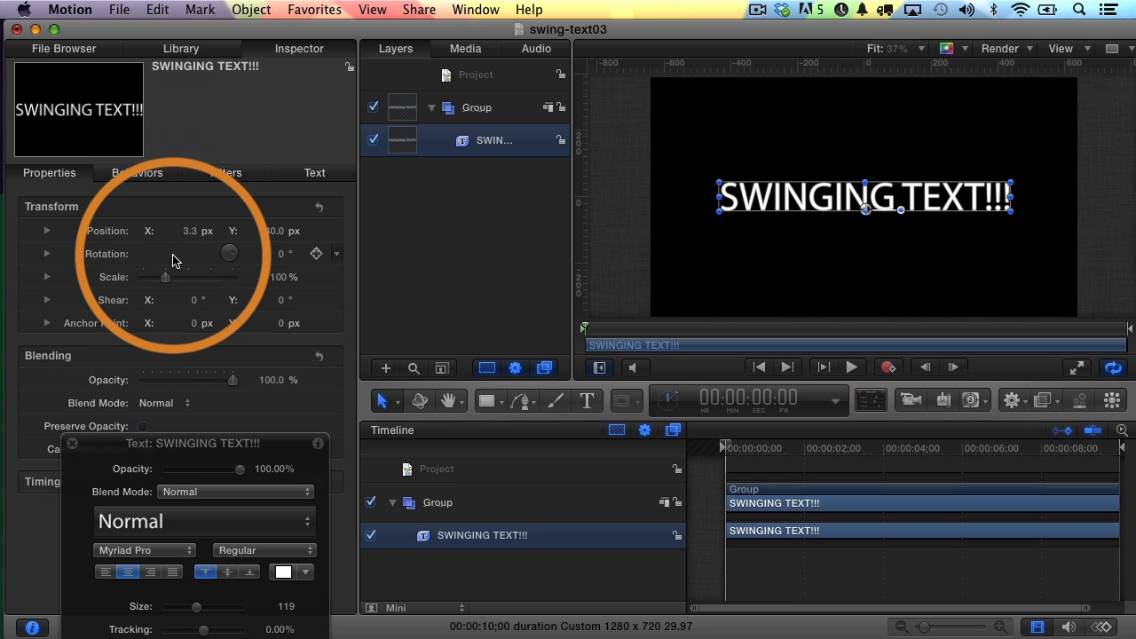
drag(229, 252, 257, 266)
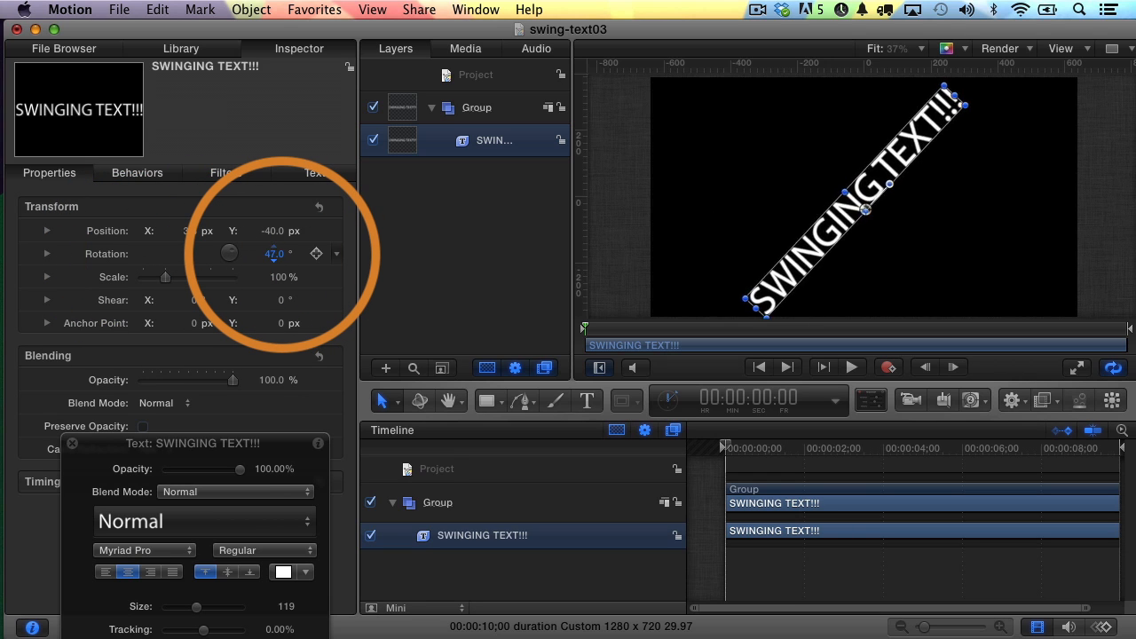
drag(275, 254, 275, 254)
text(0)
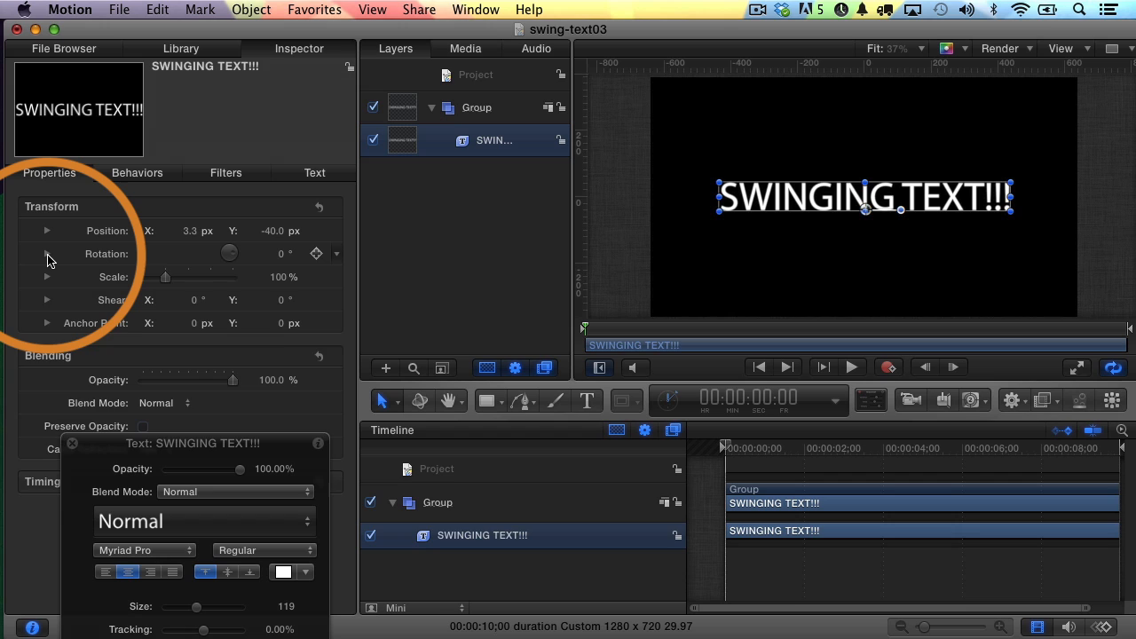
click(46, 254)
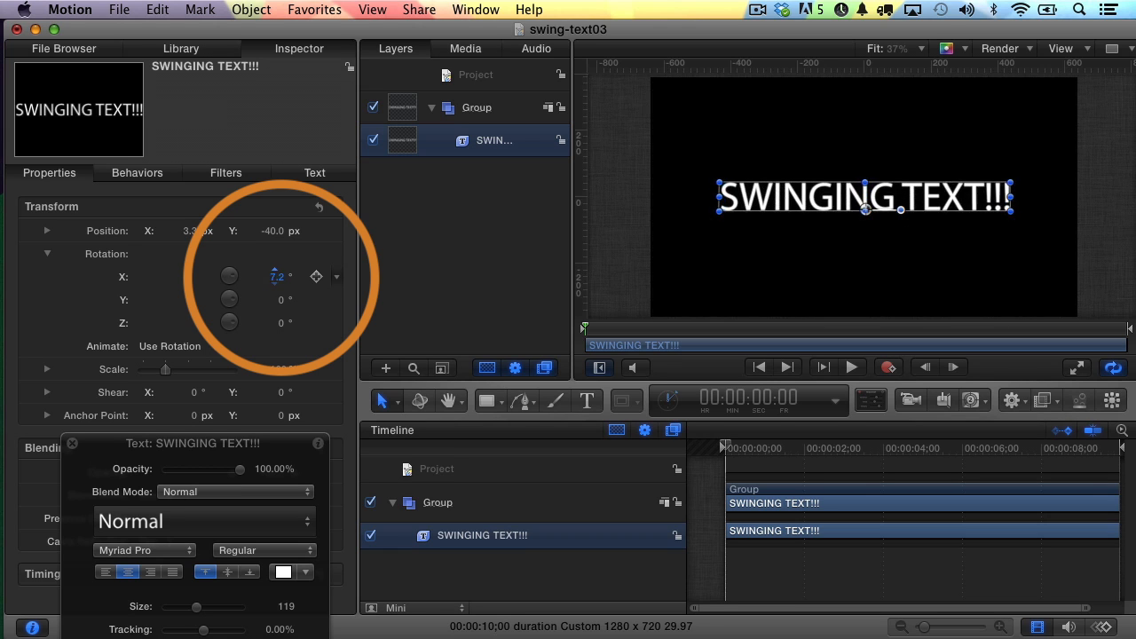
drag(275, 277, 275, 301)
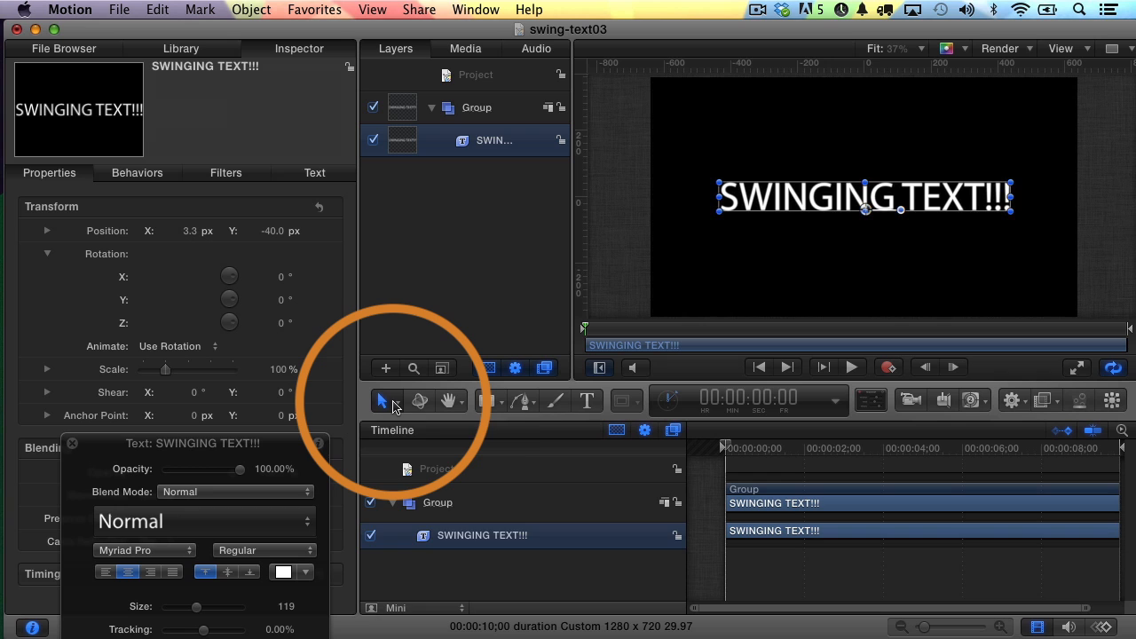
Move the title's anchor point to its top edge with the Anchor Point tool, then test X tilt
click(383, 401)
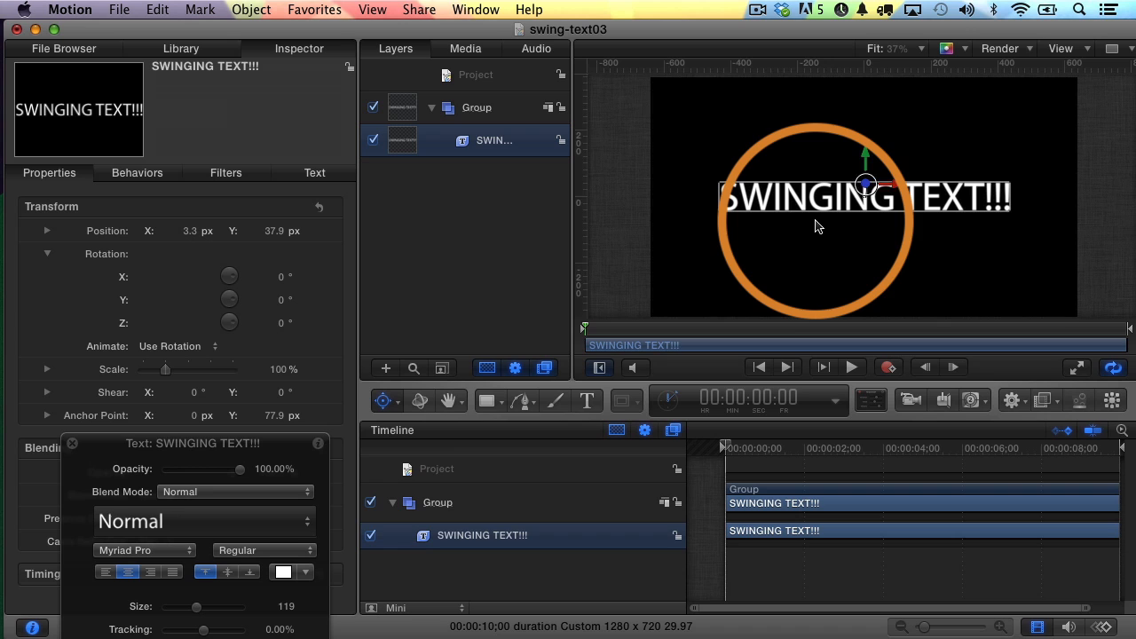
click(383, 401)
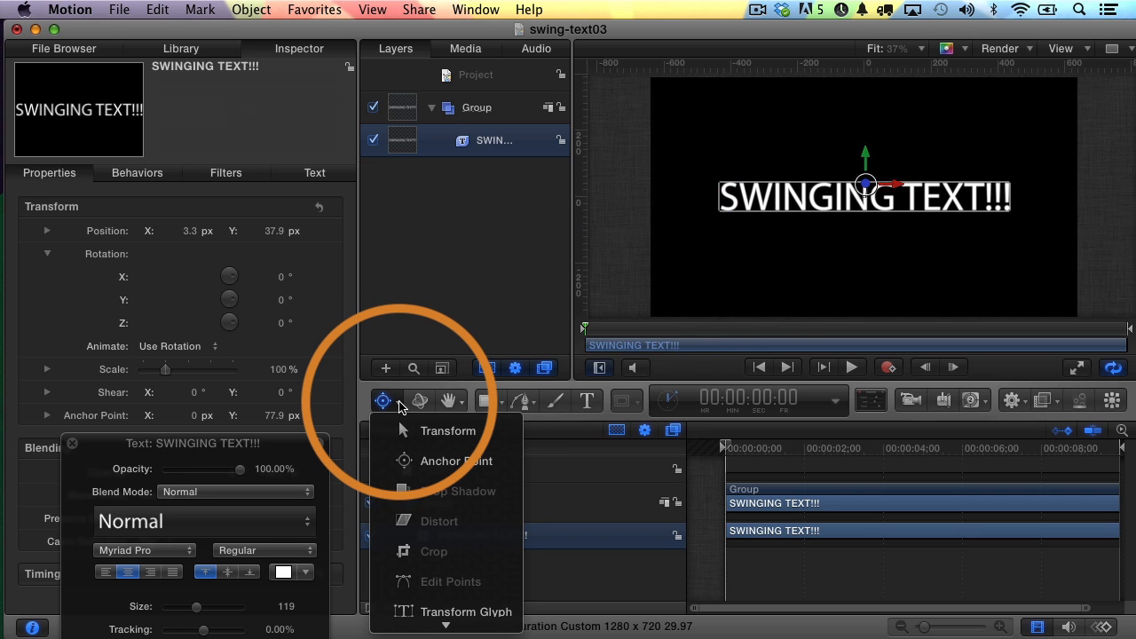
click(448, 431)
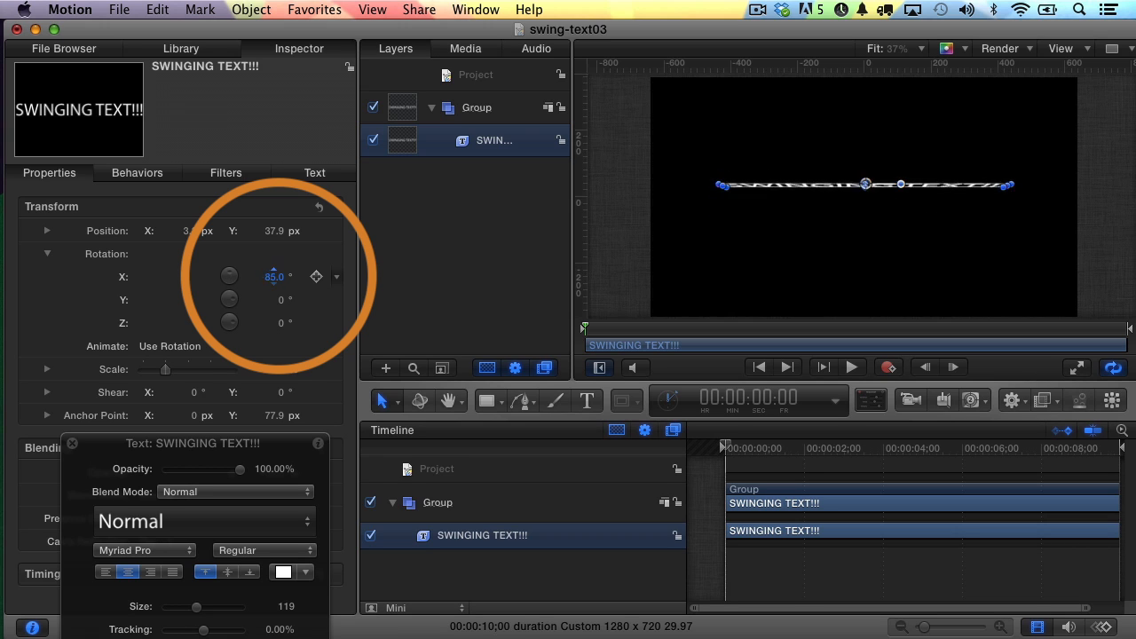
drag(275, 277, 269, 276)
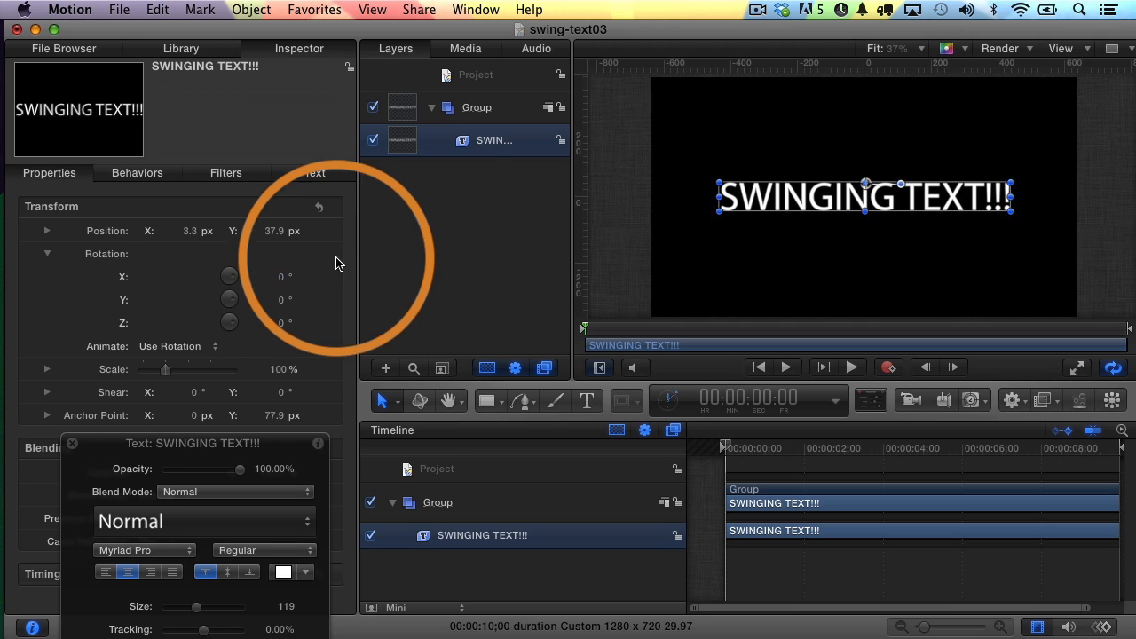
mouse_move(469, 245)
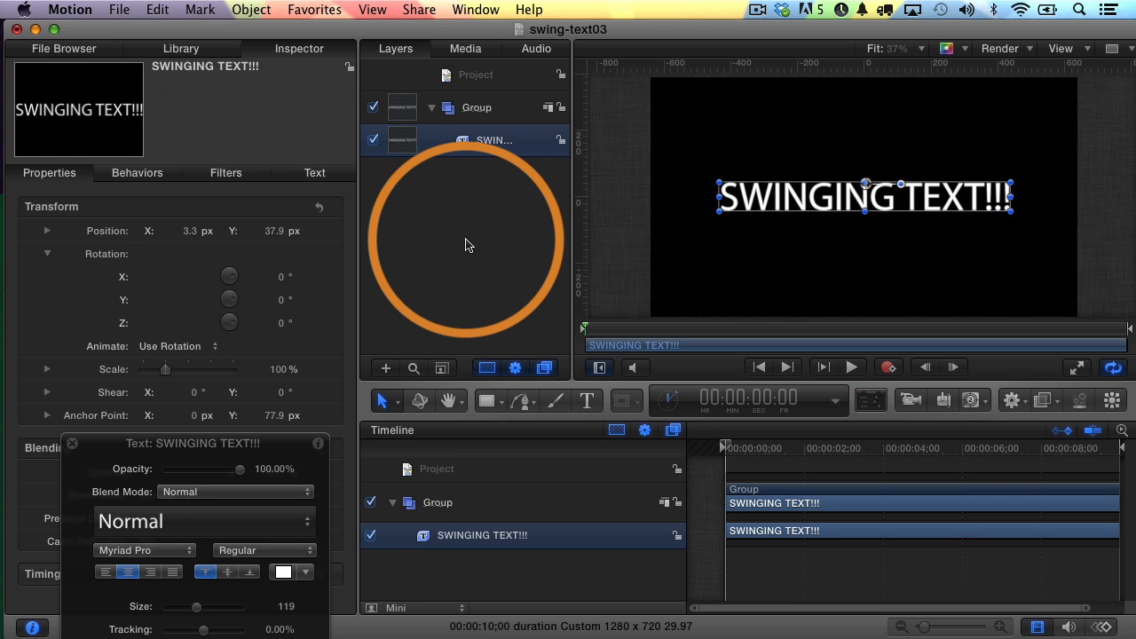
Add a camera to the project and orbit it so the title is seen in 3D perspective
click(252, 11)
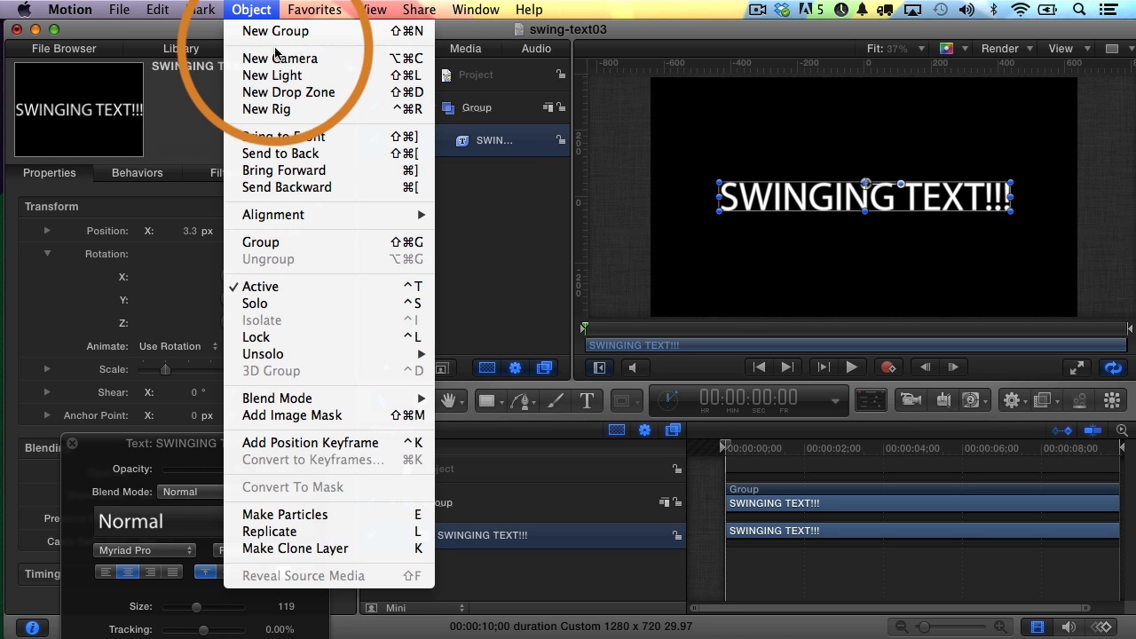
click(280, 56)
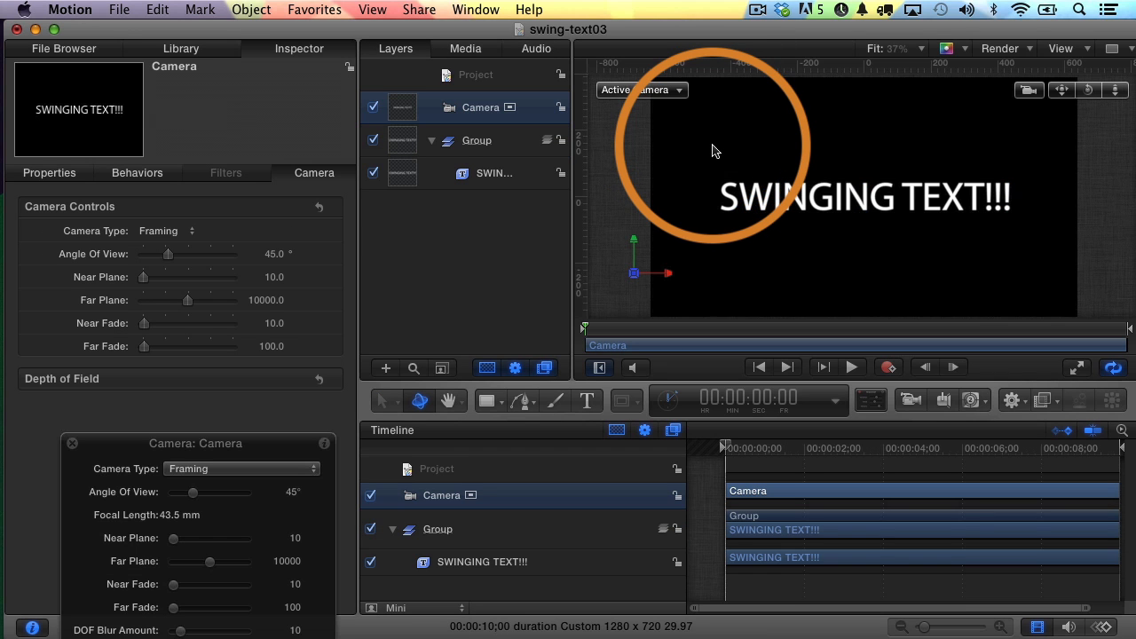
mouse_move(1087, 93)
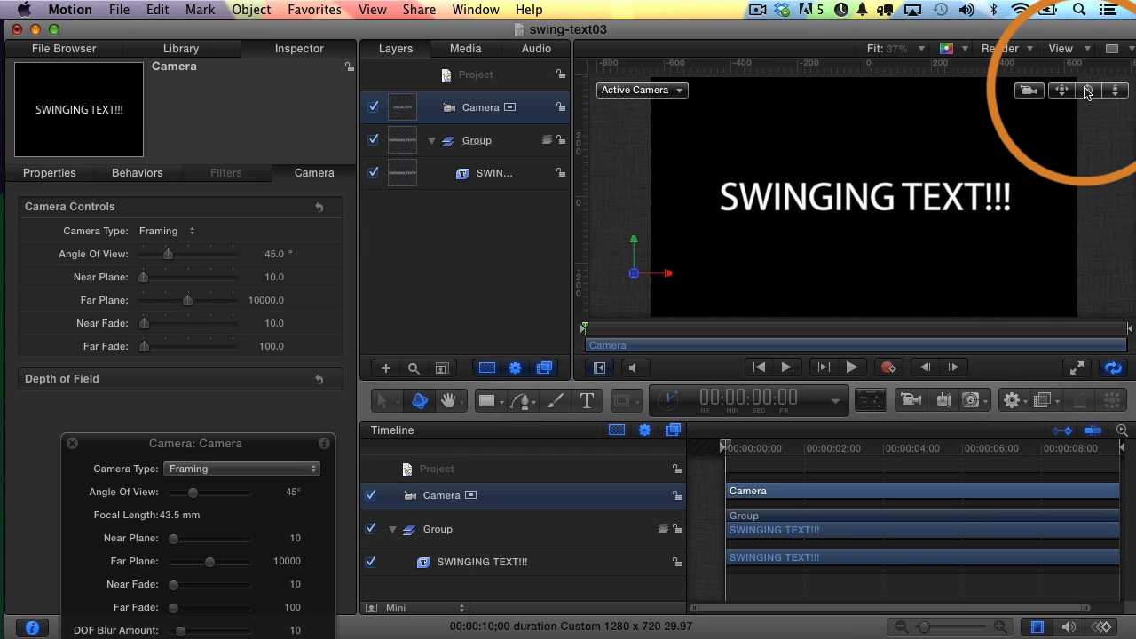
click(1086, 88)
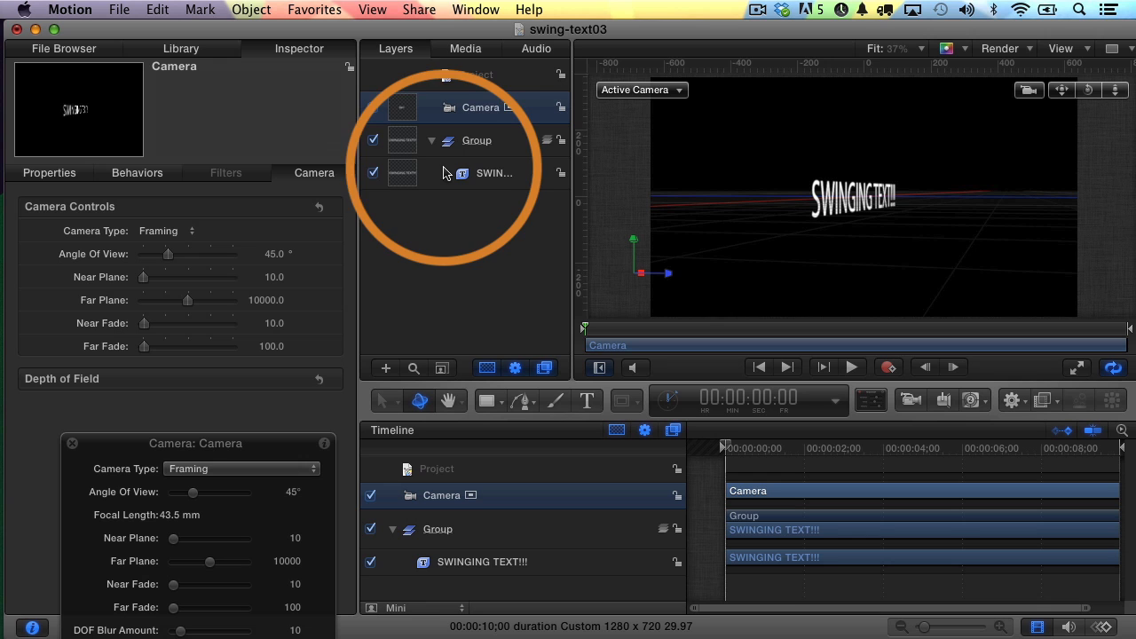
Select the SWINGING TEXT!!! layer and show its rotation properties at 0°
click(493, 172)
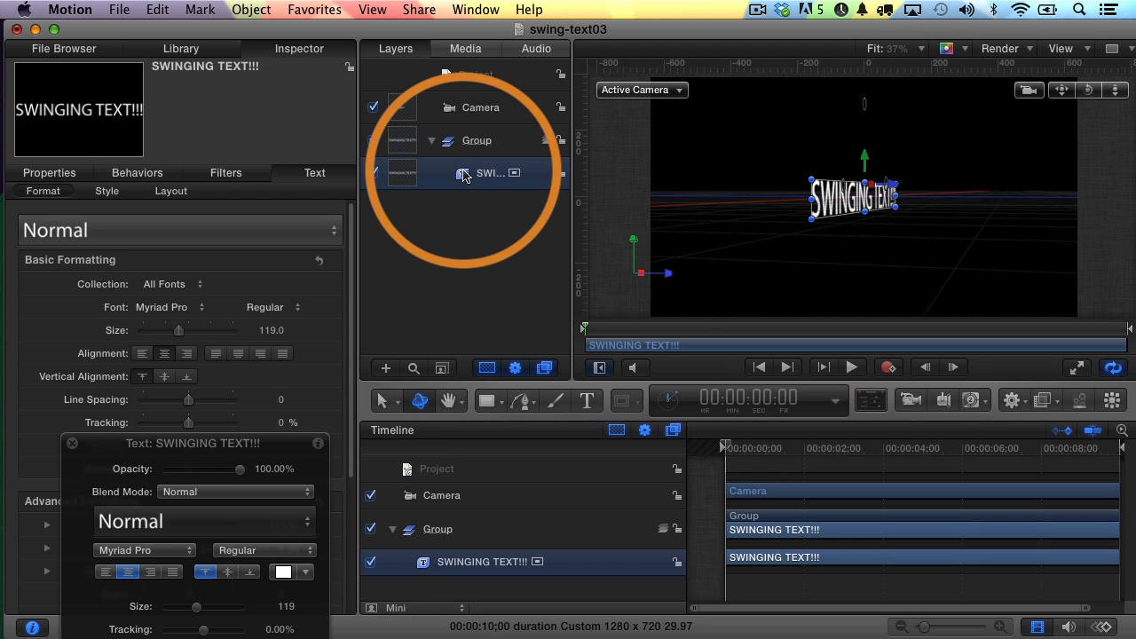
click(50, 172)
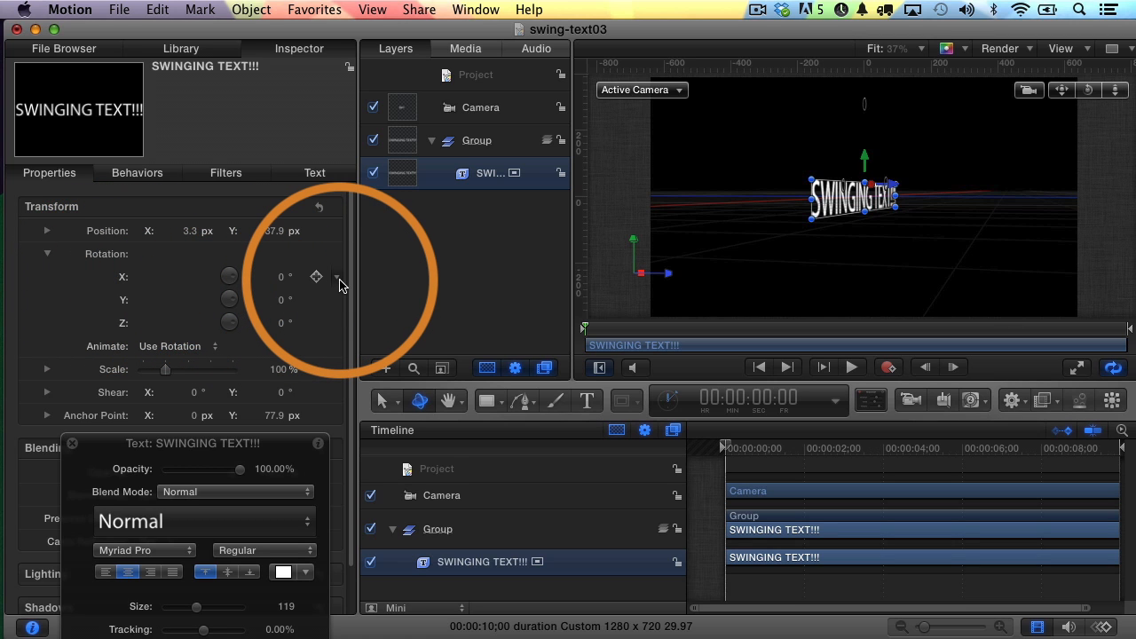
Add an Oscillate parameter behavior to the title's X rotation so it swings
click(337, 276)
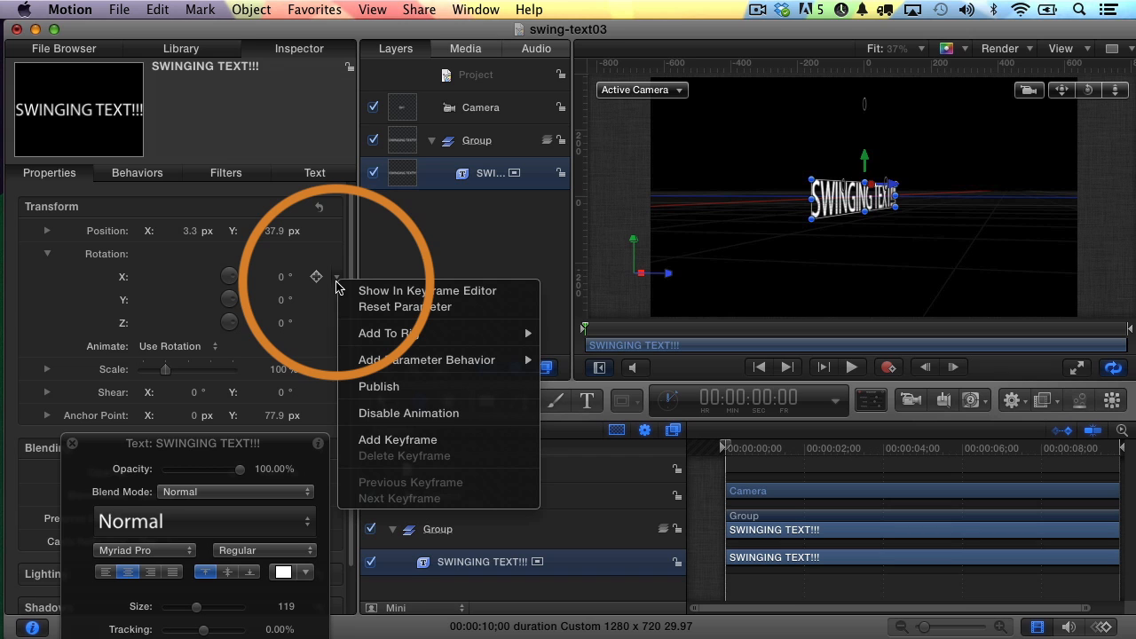
mouse_move(426, 358)
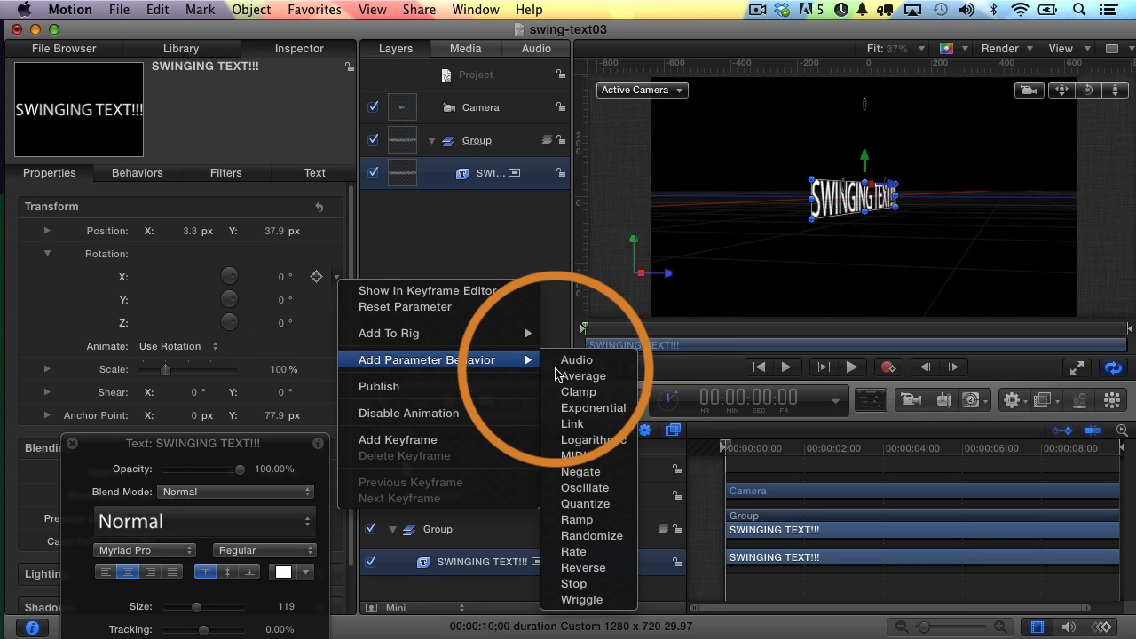
mouse_move(586, 486)
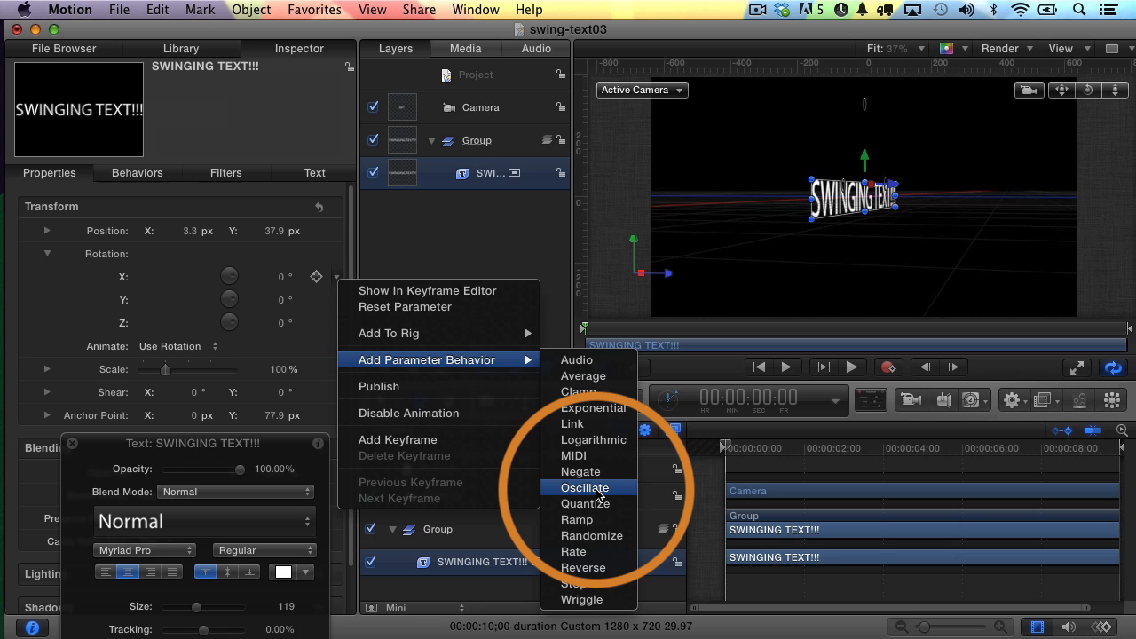
click(584, 486)
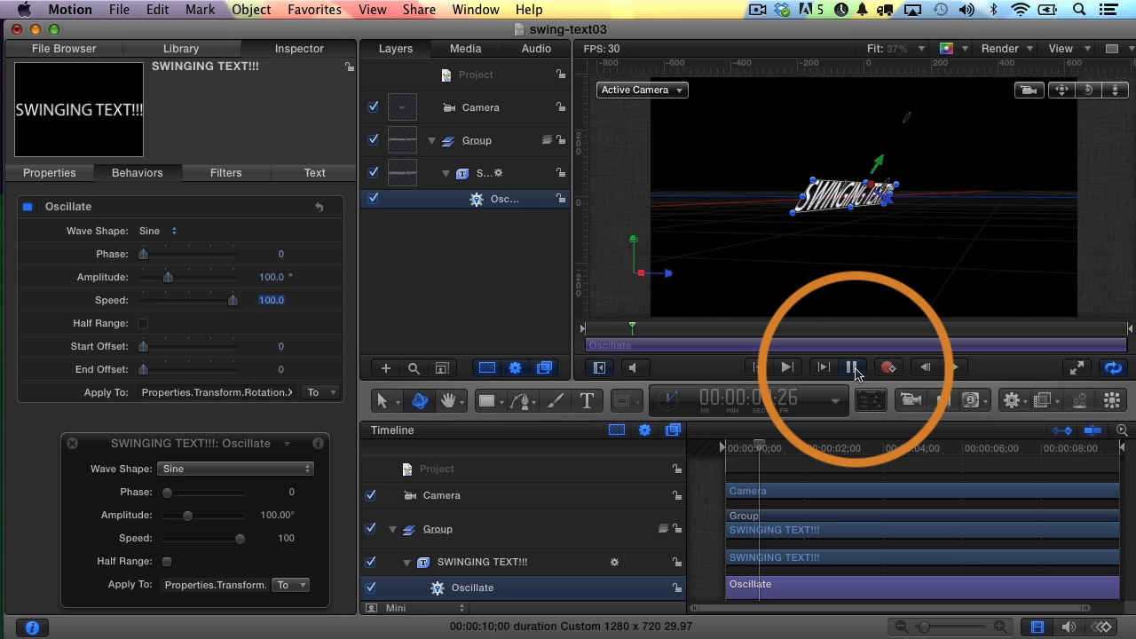
Stop and scrub playback, then keyframe the Oscillate Amplitude so the swing eases down
click(852, 365)
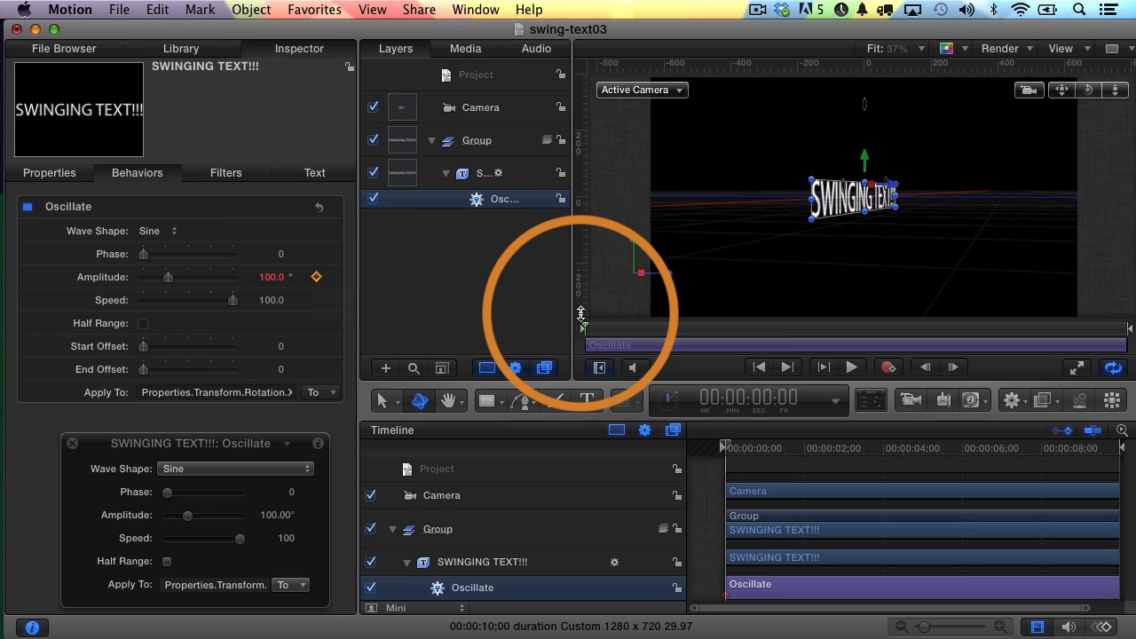
click(851, 365)
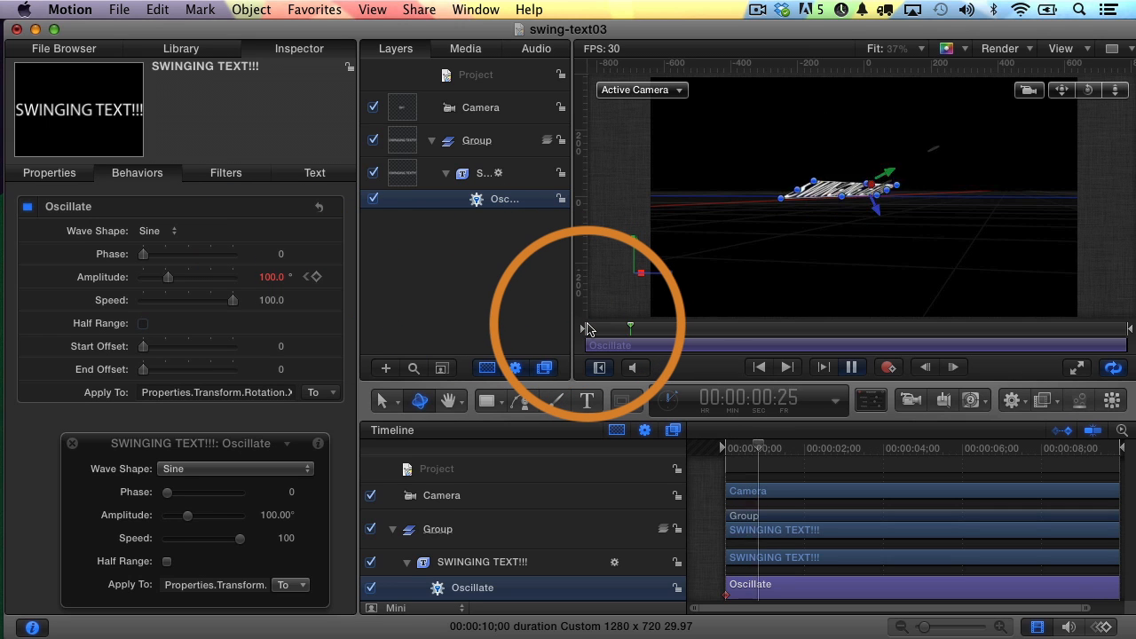
click(850, 365)
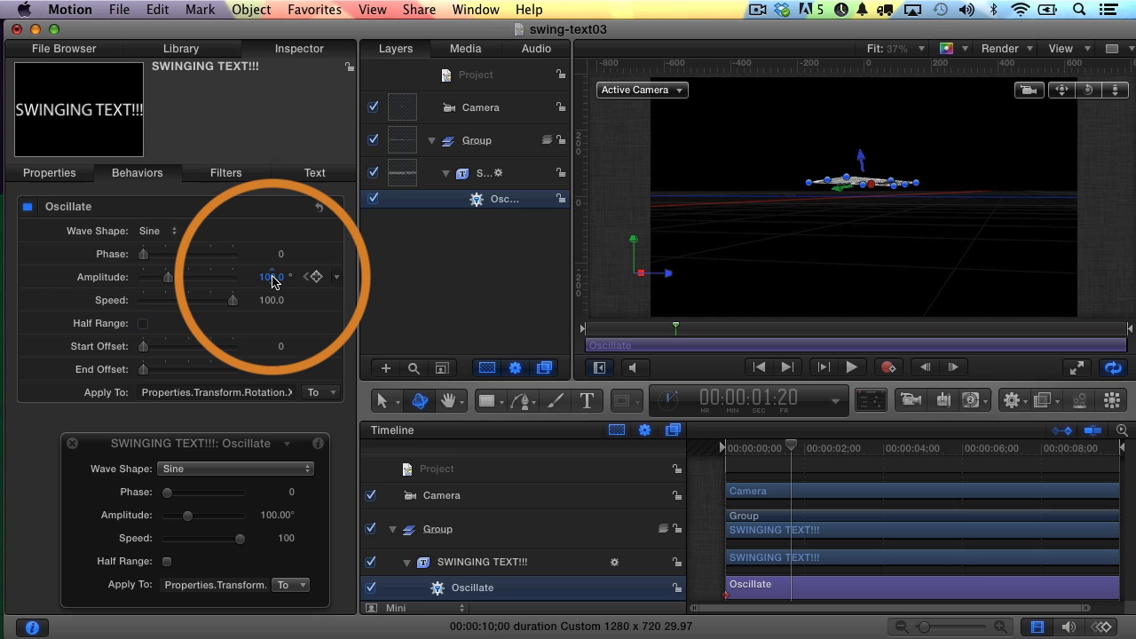
double_click(270, 277)
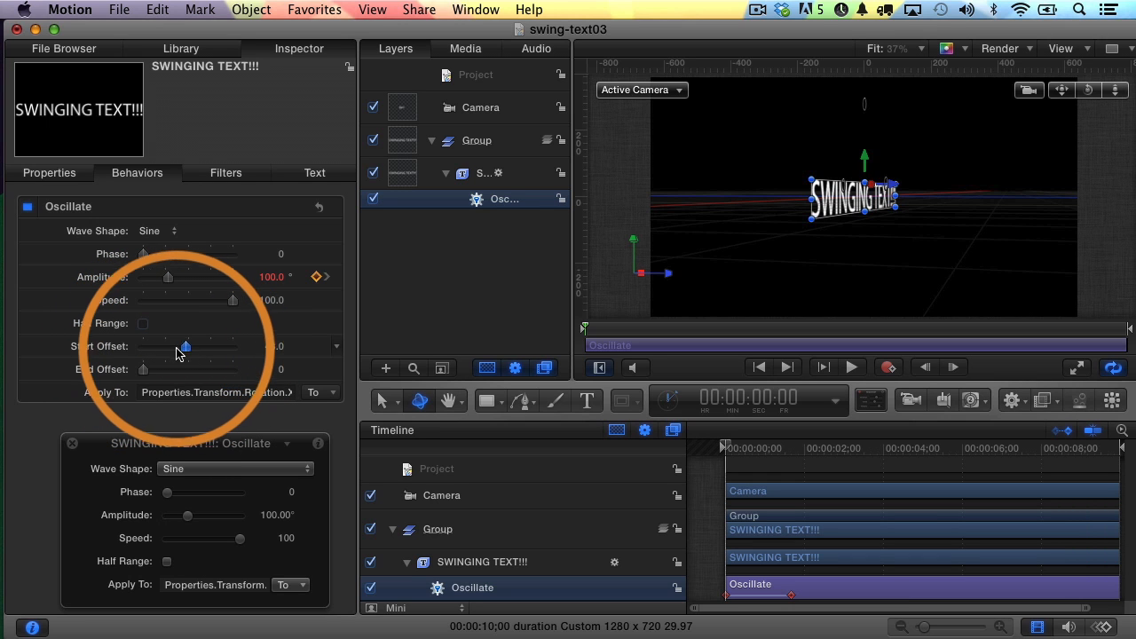
Adjust the Oscillate behavior's Start Offset away from 0 to shift when the swing begins
drag(184, 346, 195, 346)
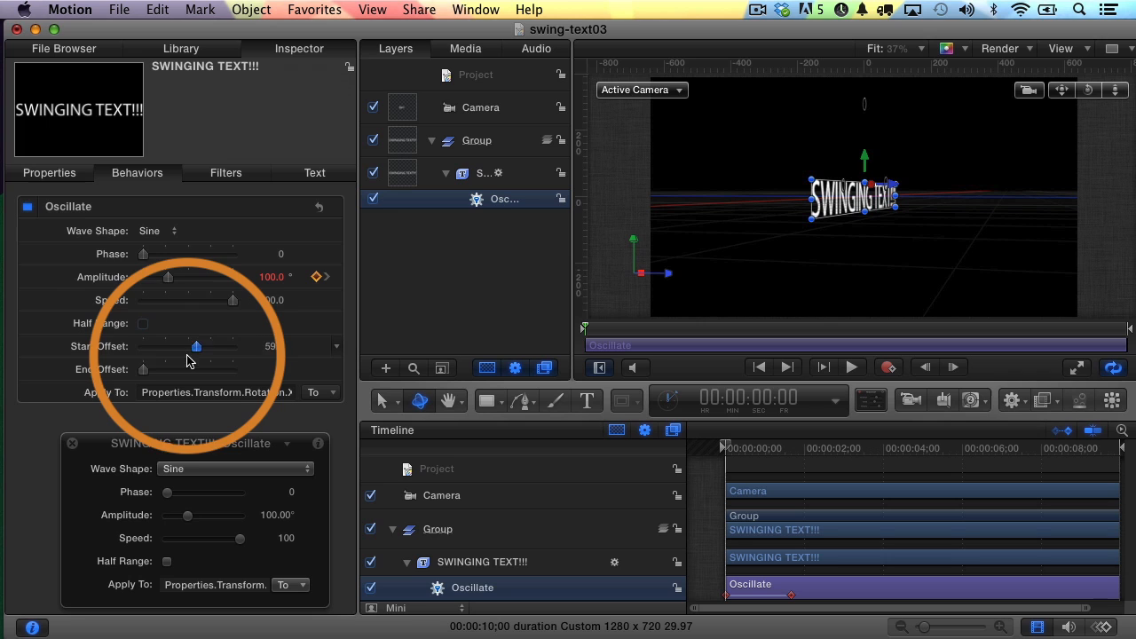
drag(196, 346, 142, 346)
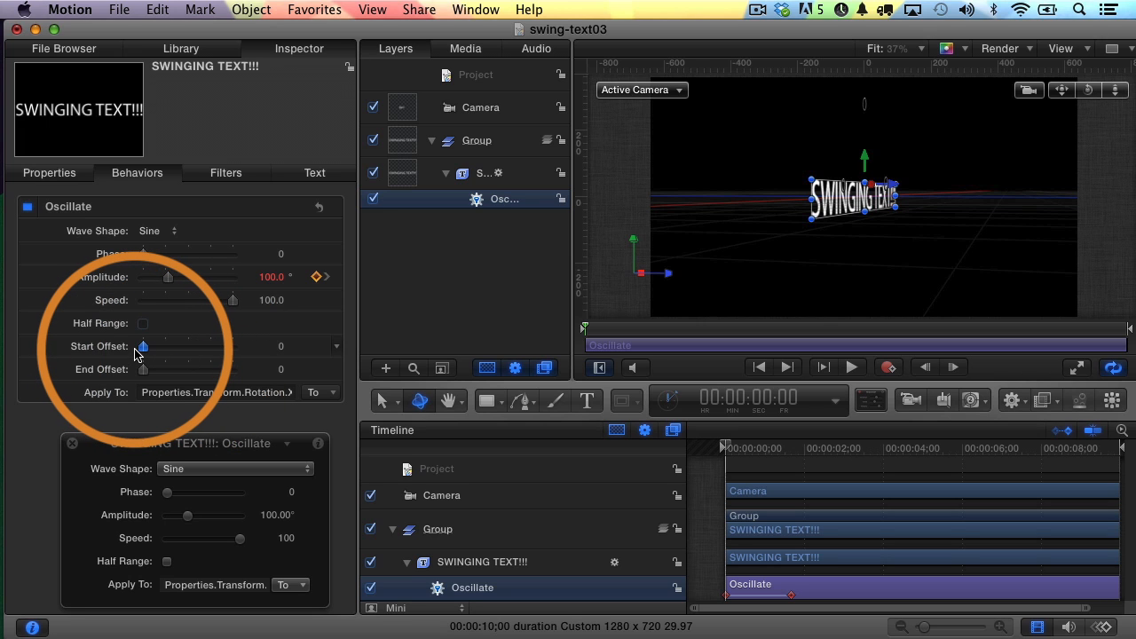
mouse_move(186, 355)
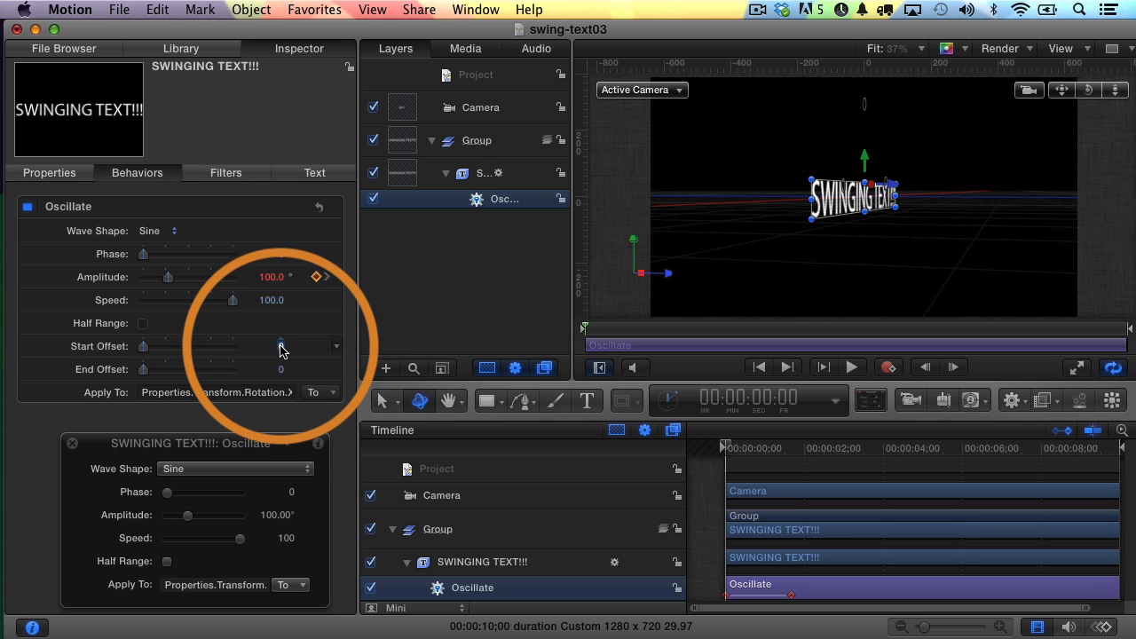
drag(280, 346, 275, 346)
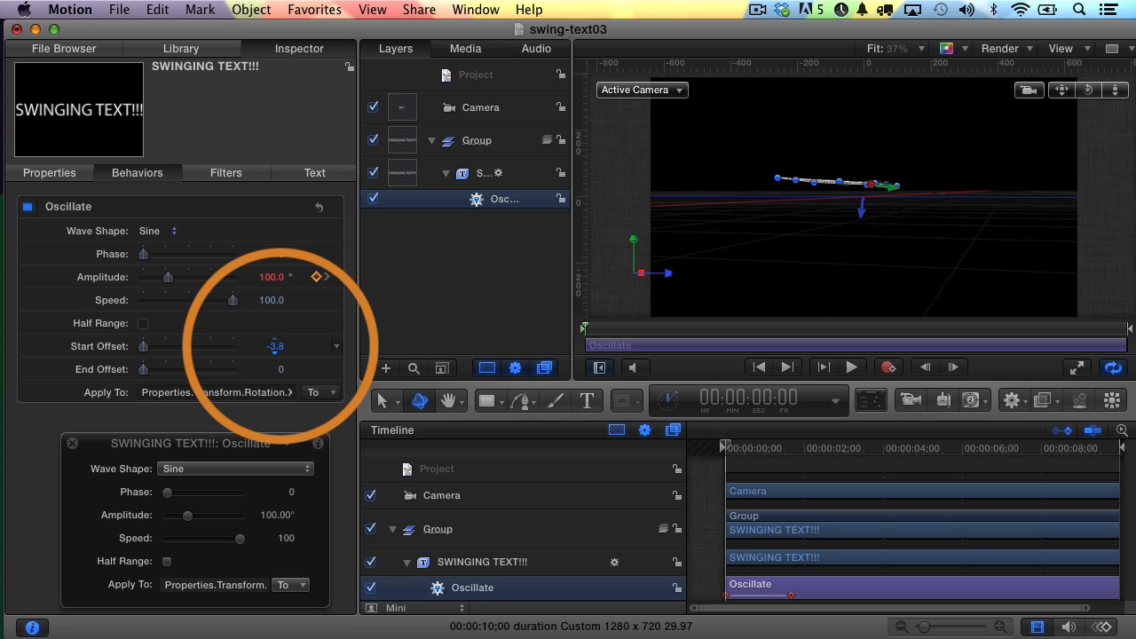
drag(275, 346, 310, 353)
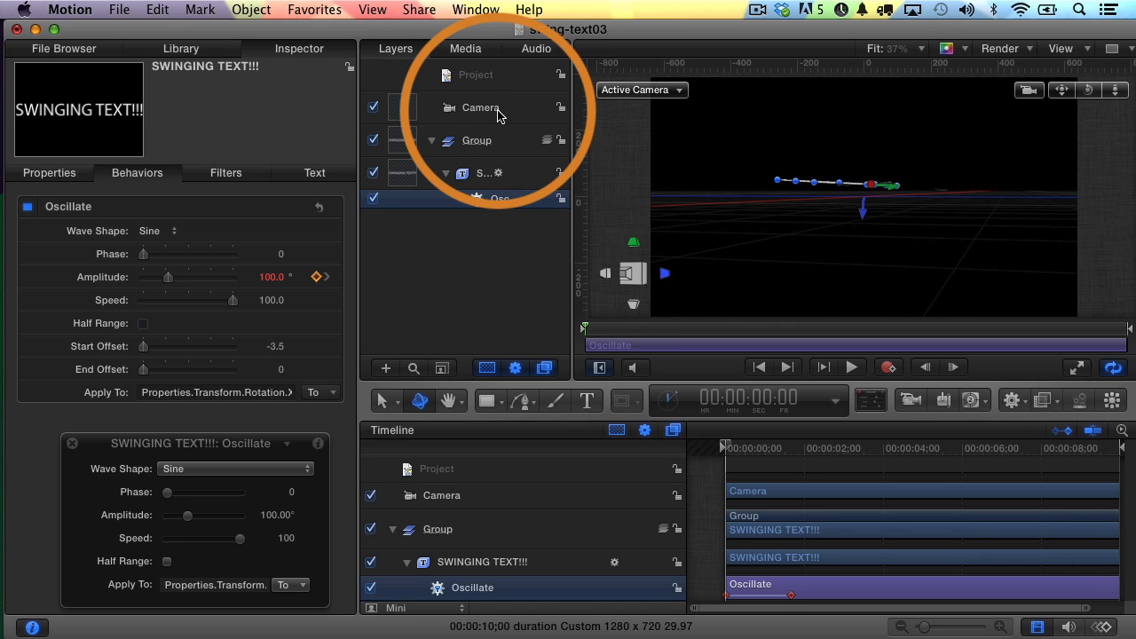
Delete the Camera layer and play back the swinging title animation
click(479, 108)
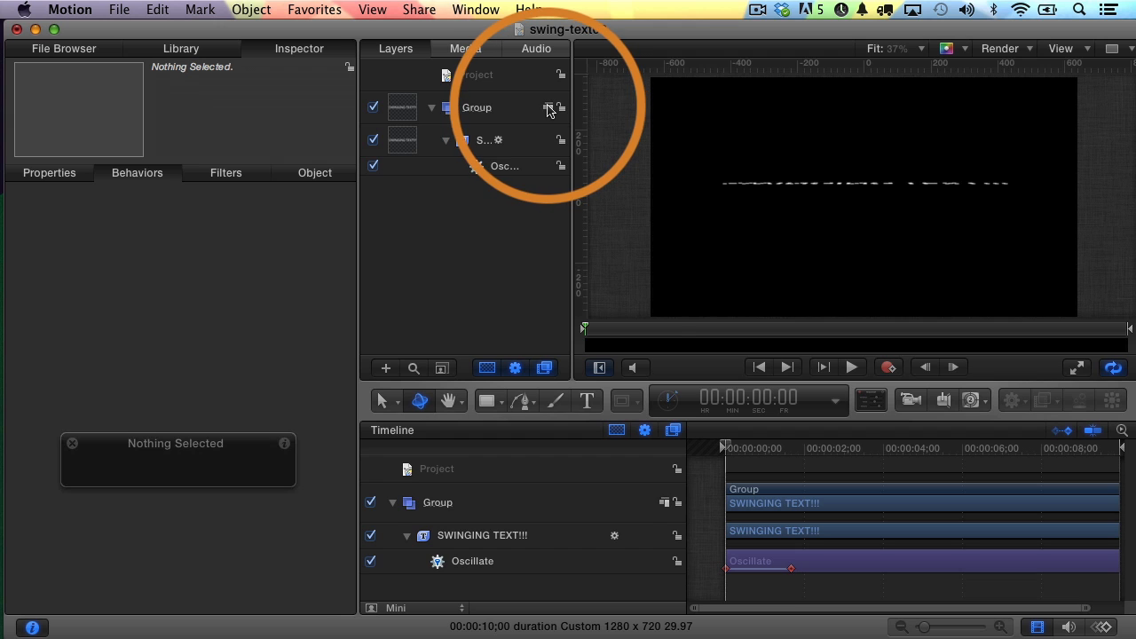
click(850, 366)
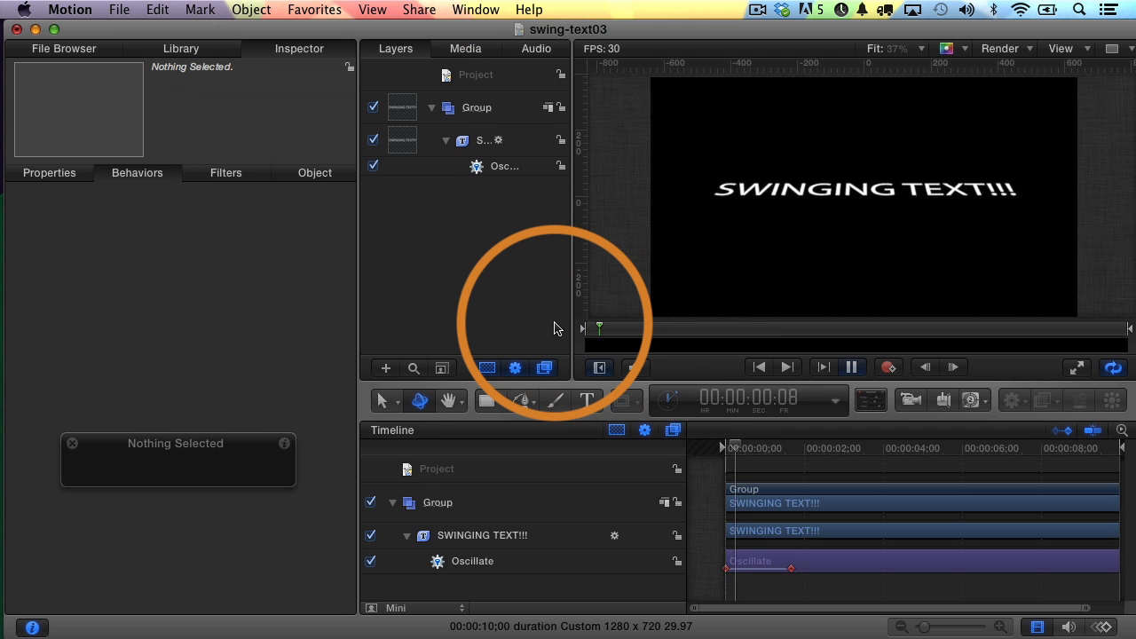